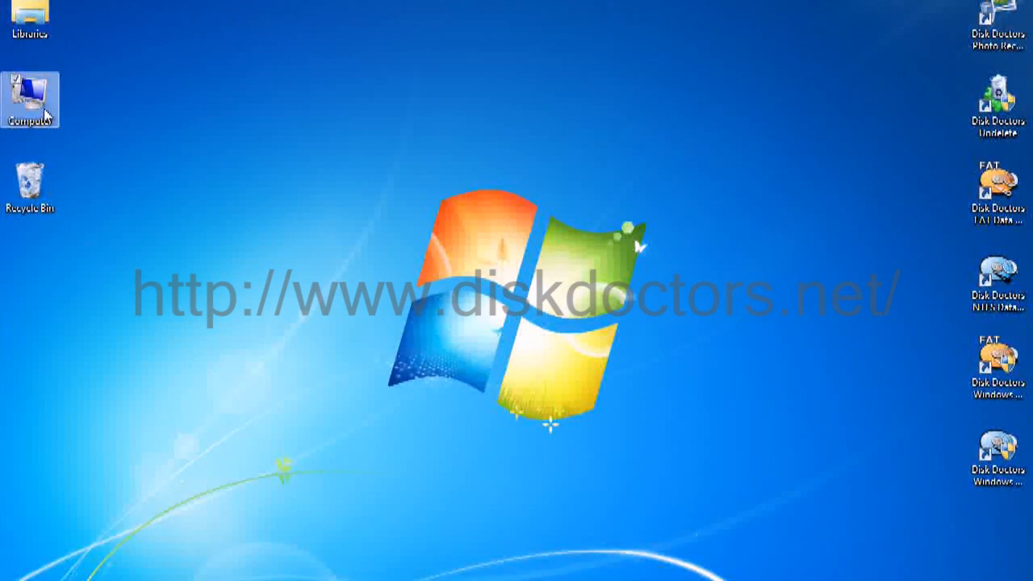
- Browse Removable Disk (F:) to view its eight JPEG photos, then return to the drive list
double_click(30, 95)
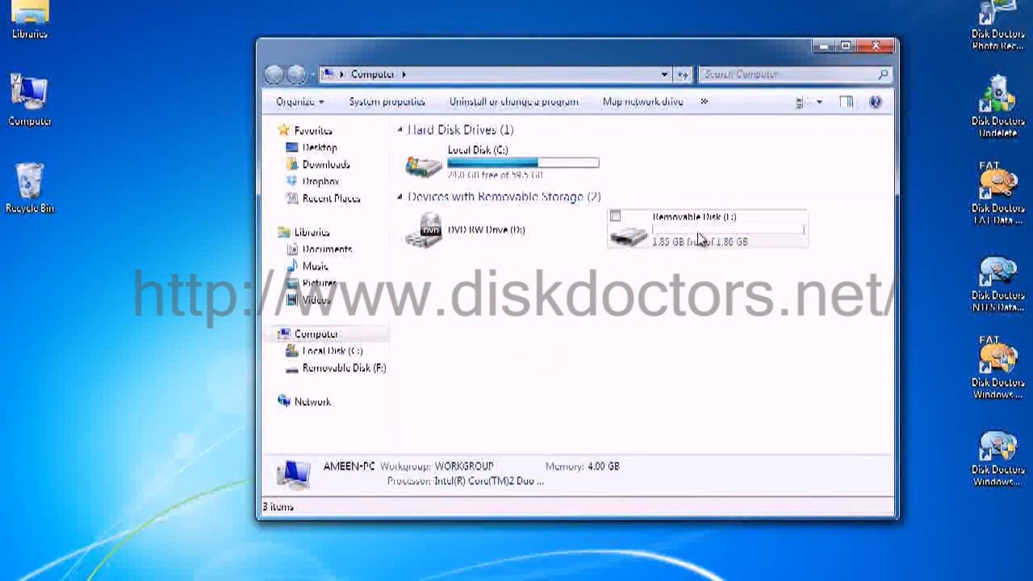
left_click(706, 229)
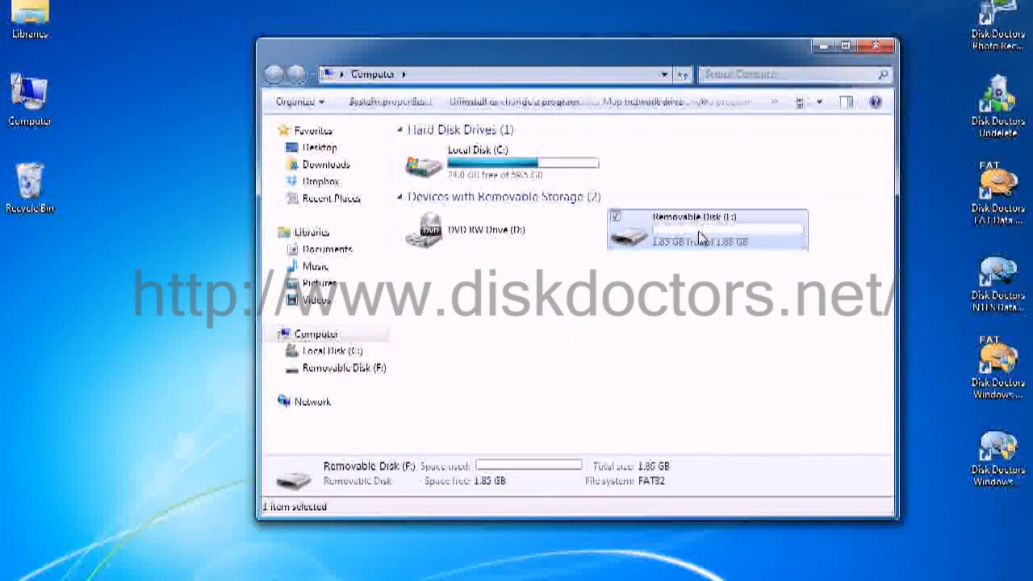
double_click(706, 230)
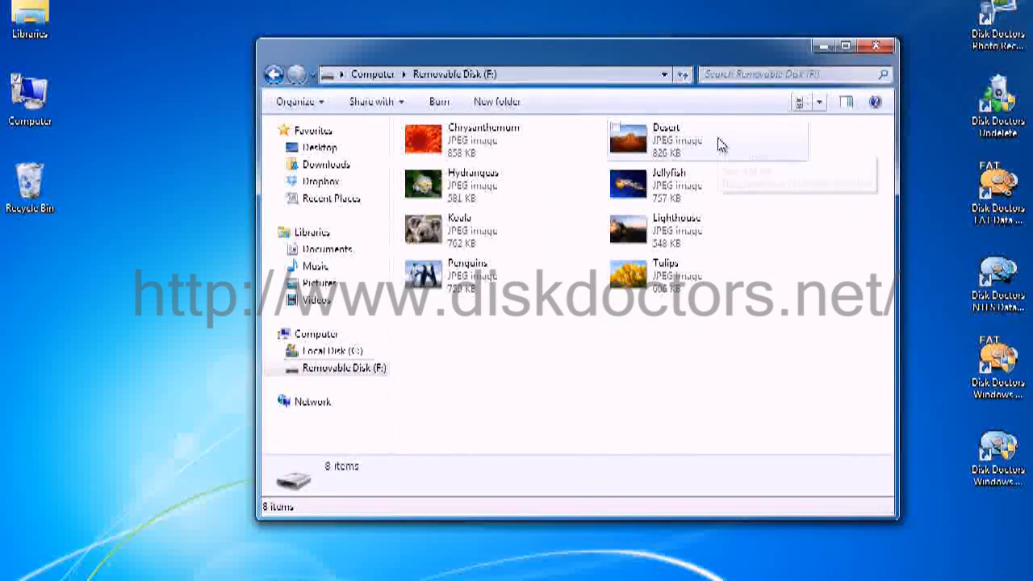
left_click(372, 74)
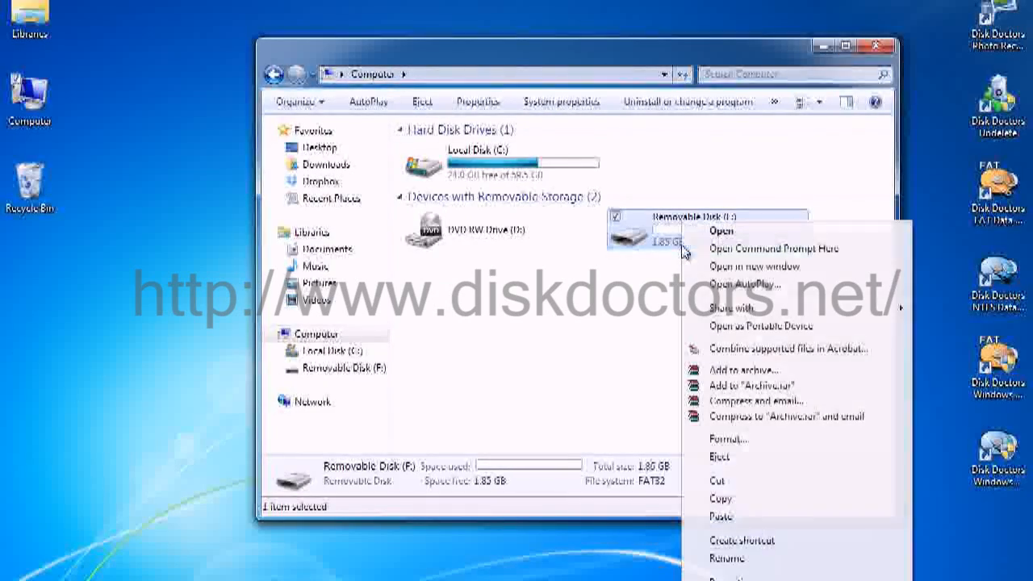
- Quick-format Removable Disk (F:) as FAT32, accepting the data-loss warning and completion notice
left_click(729, 439)
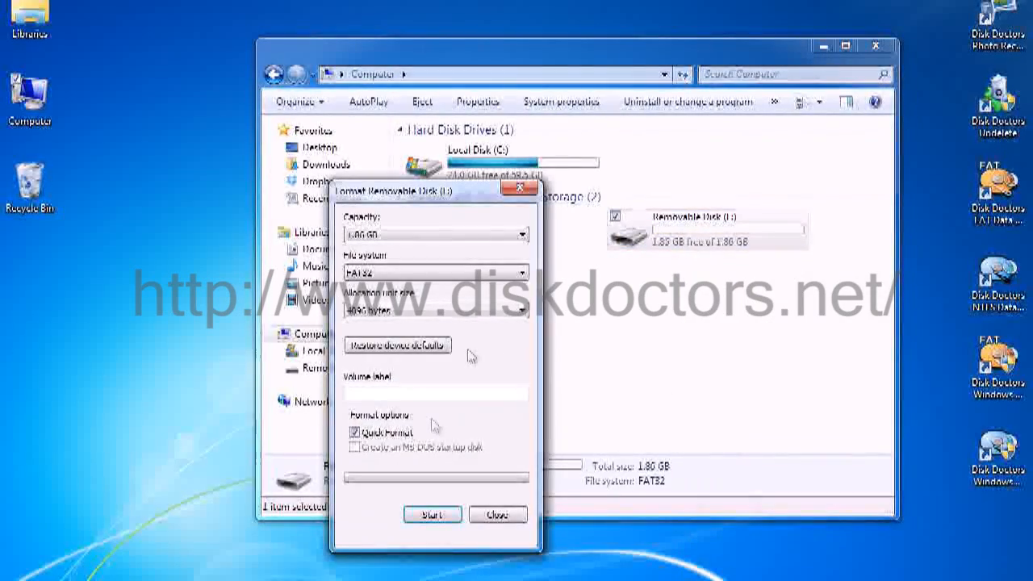
left_click(432, 515)
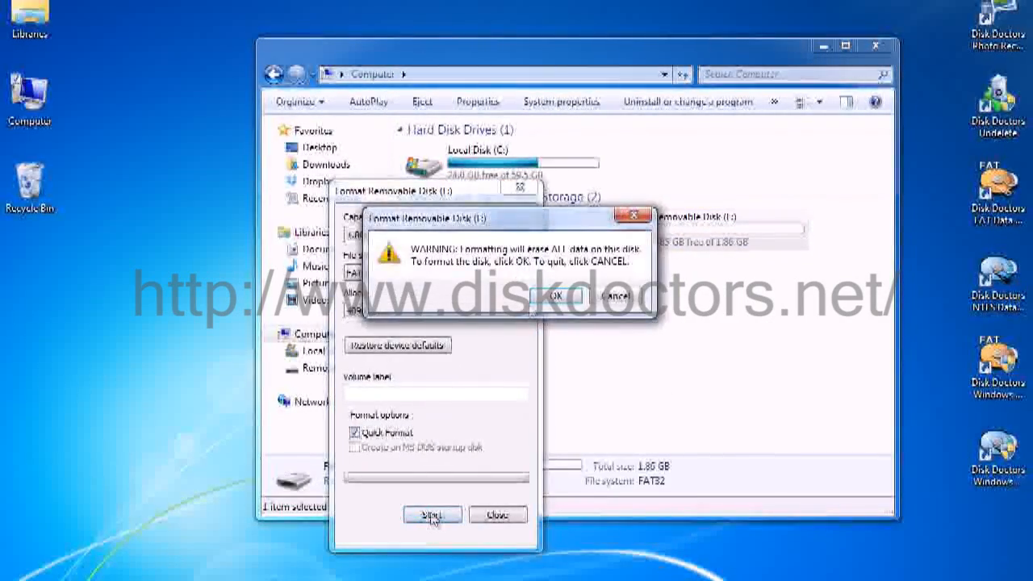
left_click(555, 296)
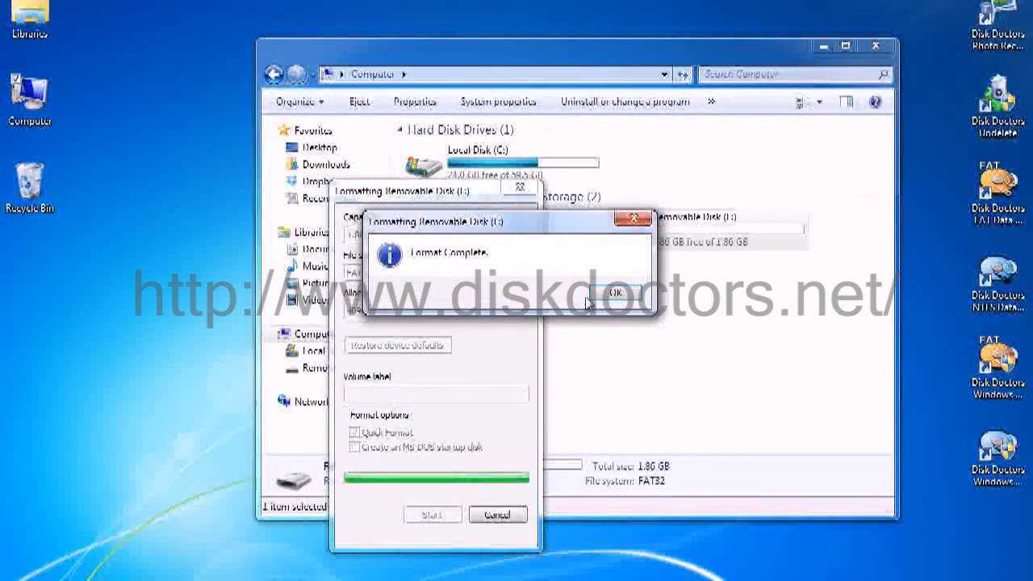
left_click(620, 291)
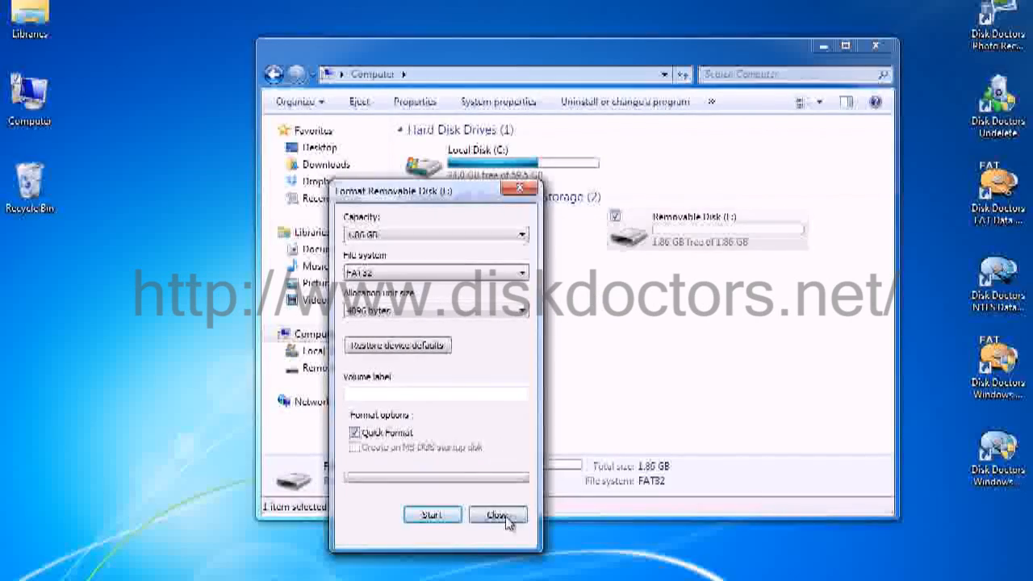
left_click(498, 515)
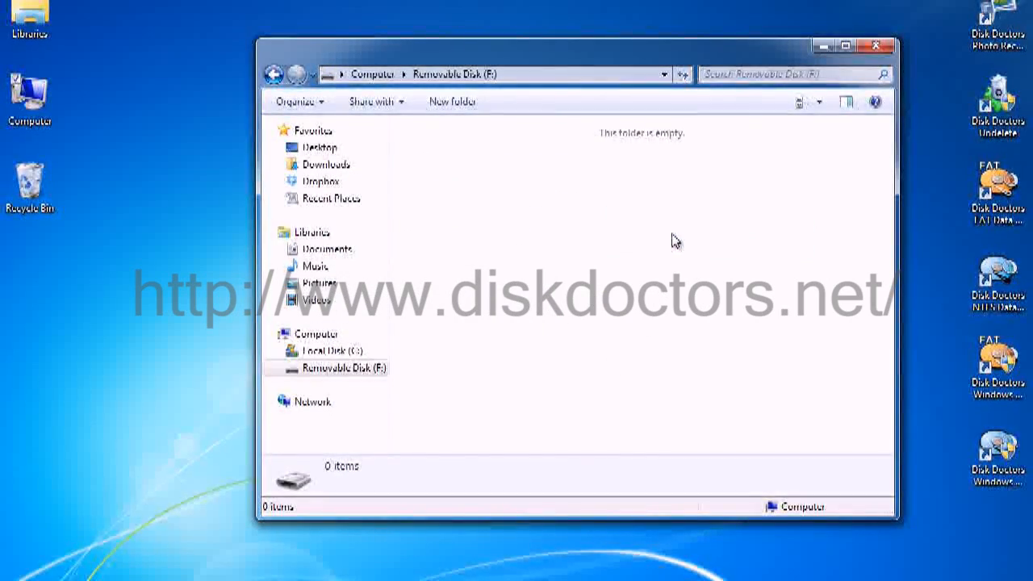
- Close the empty disk window and select the Disk Doctors Photo Recovery desktop shortcut
left_click(877, 45)
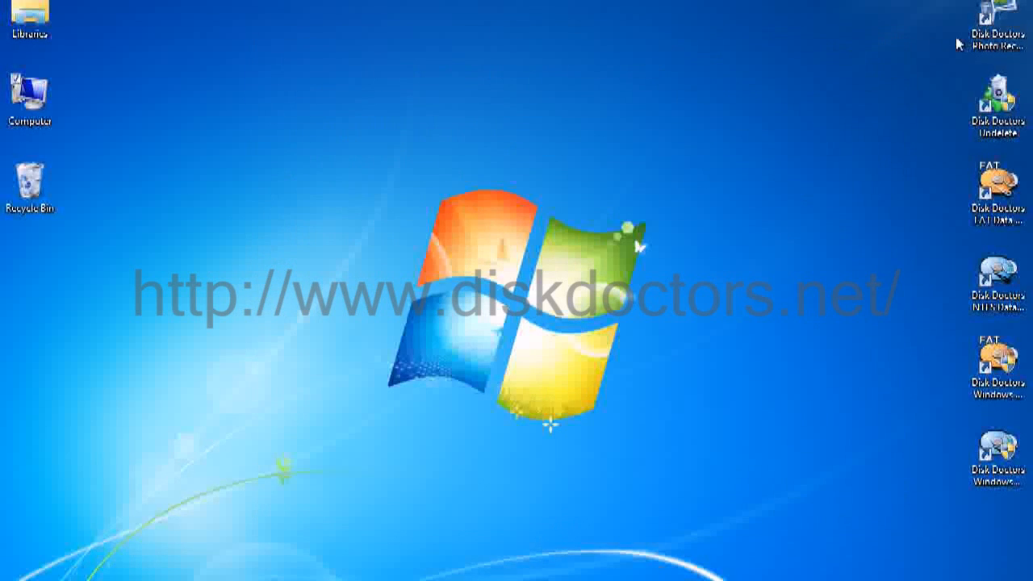
left_click(999, 24)
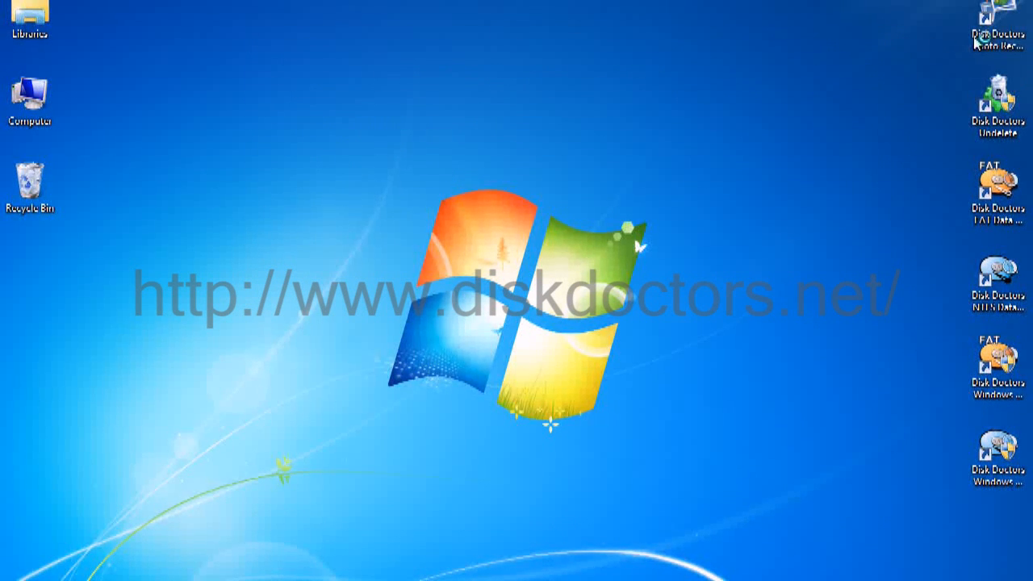
mouse_move(609, 323)
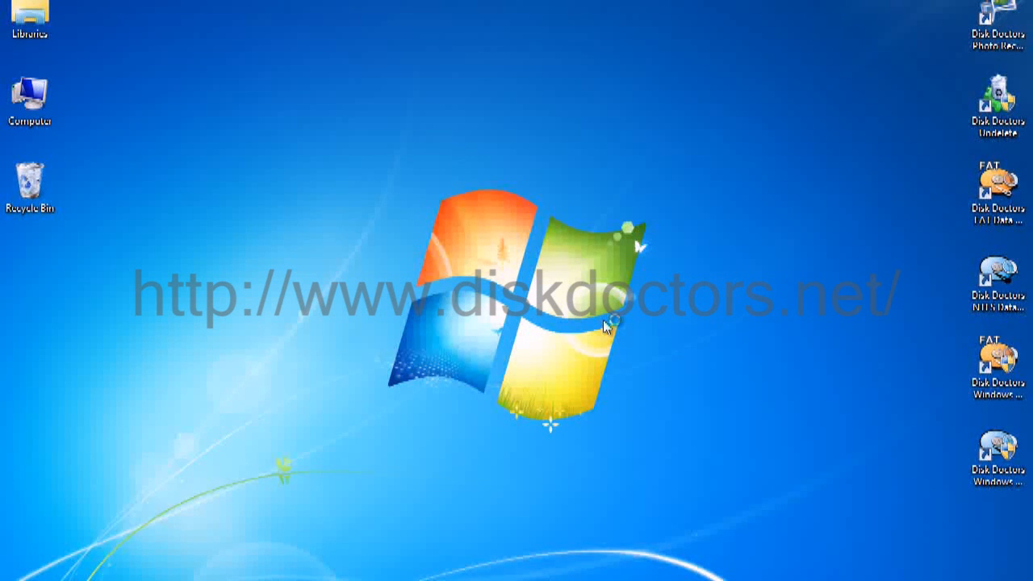
- Launch Disk Doctors Photo Recovery and pick the 1.86 GB FAT32 drive F:\
double_click(998, 21)
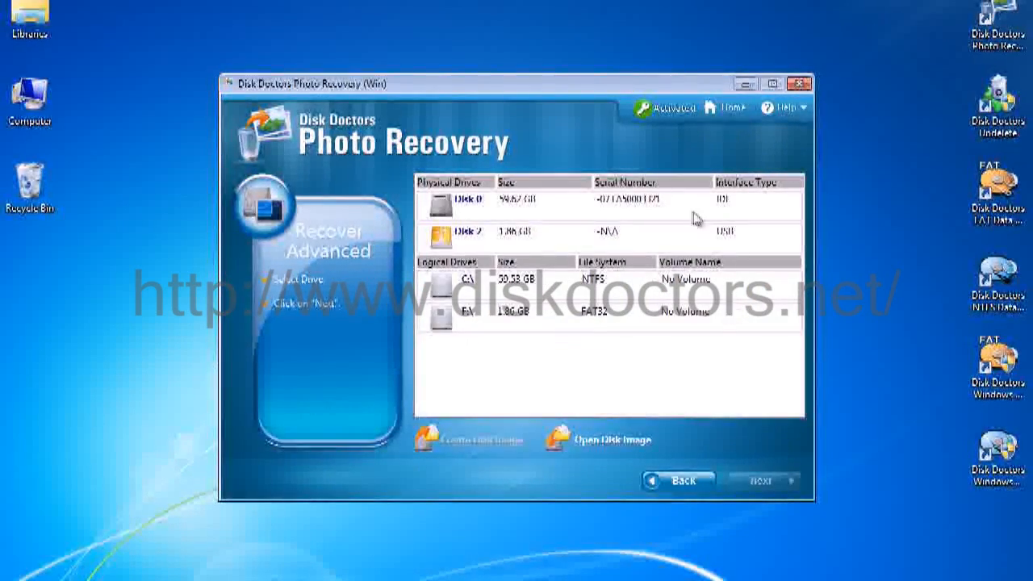
mouse_move(672, 313)
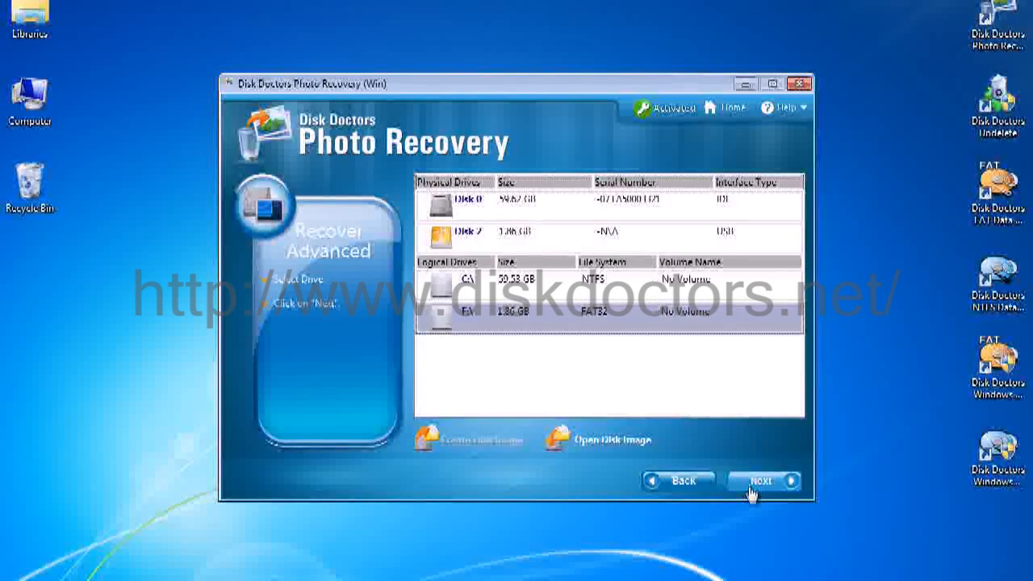
mouse_move(571, 356)
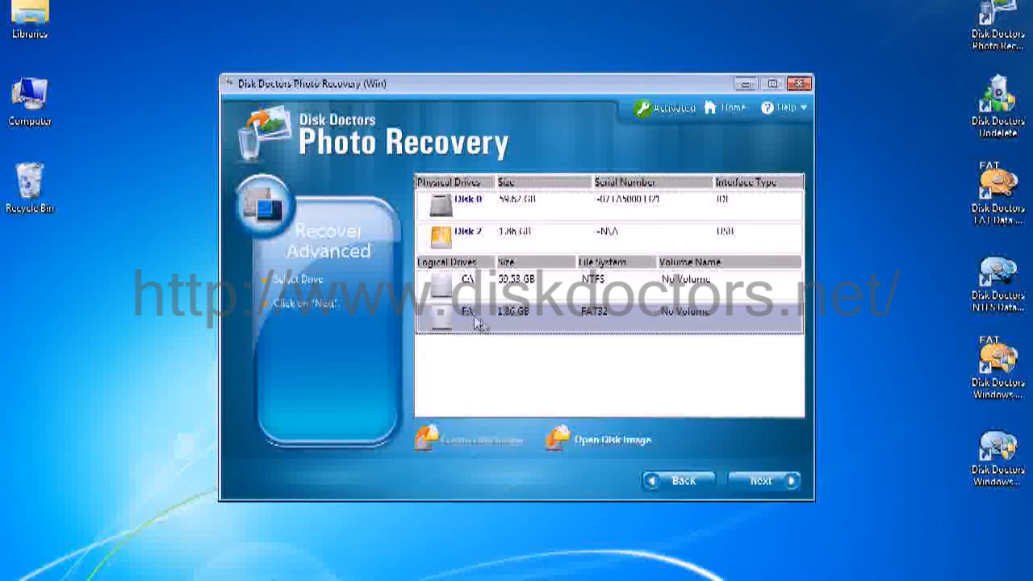
left_click(763, 481)
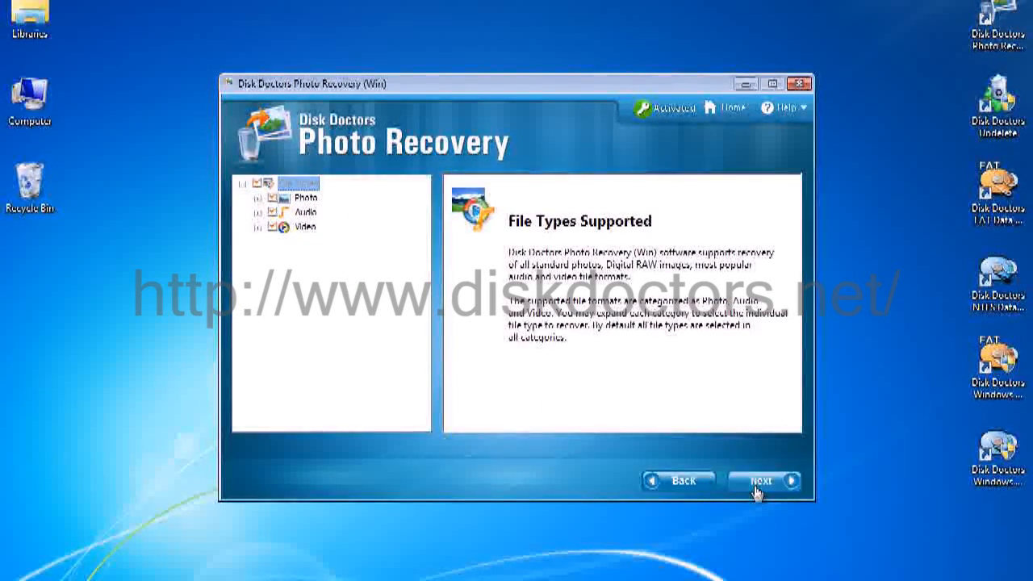
left_click(762, 480)
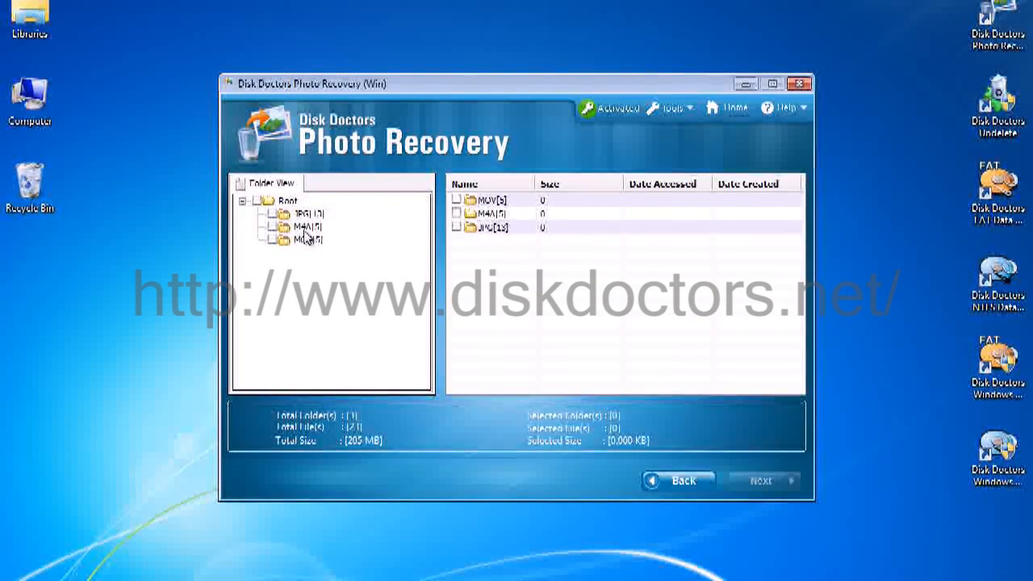
- Review the found M4A and MOV folders, then tick Root to select all 21 files
left_click(305, 227)
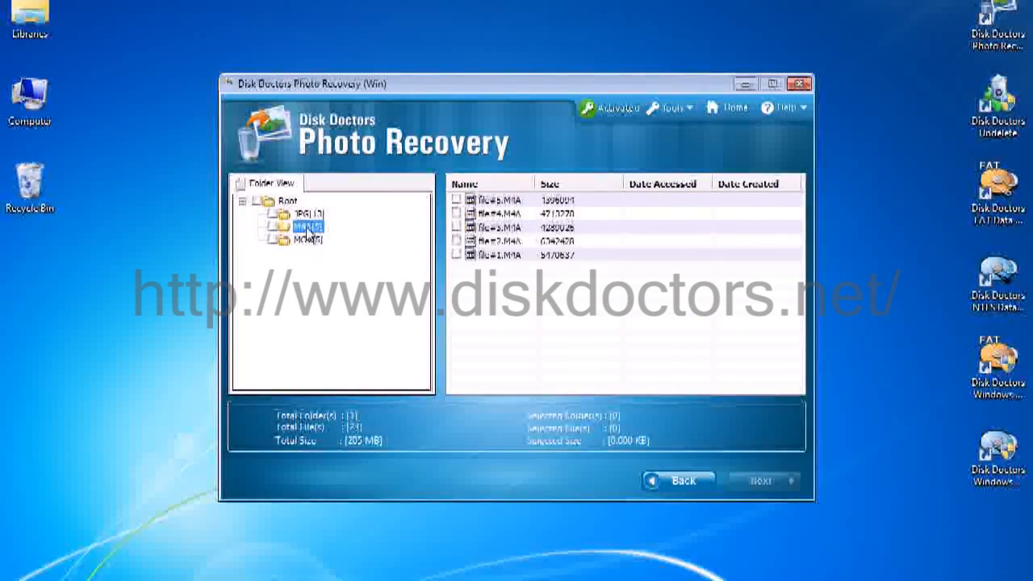
left_click(307, 239)
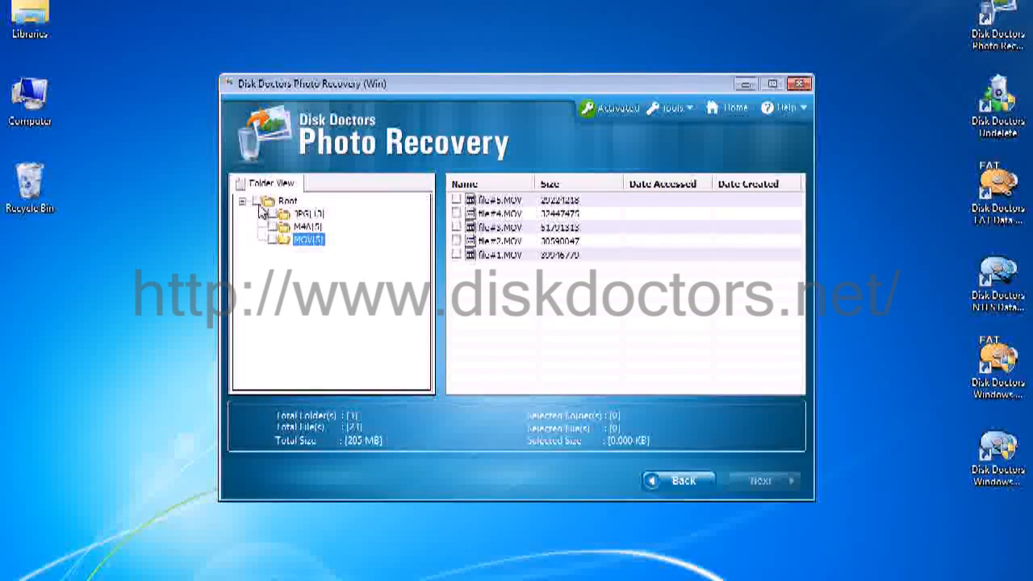
left_click(289, 200)
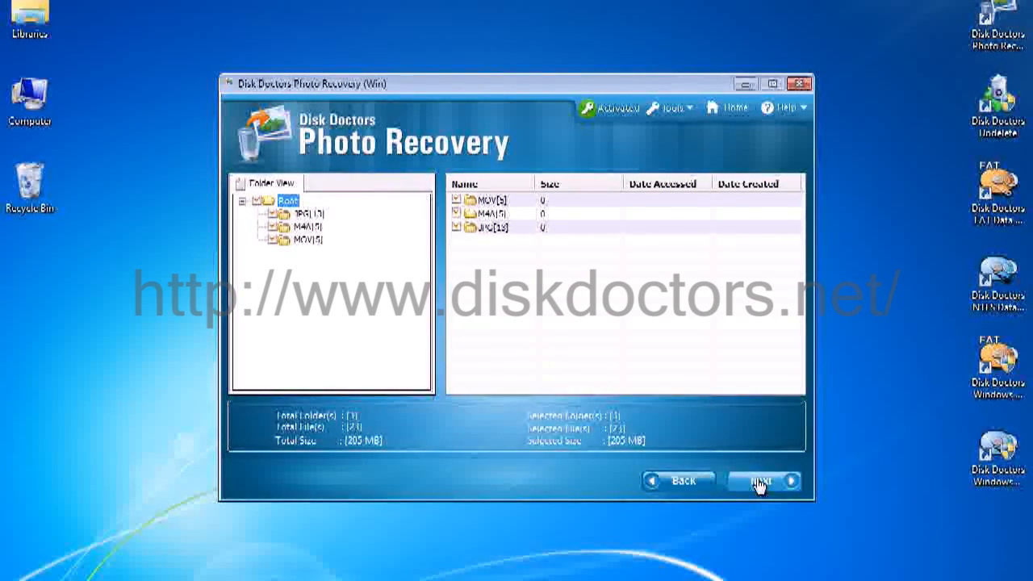
- Set the Desktop as the destination and save the recovered files there
left_click(763, 480)
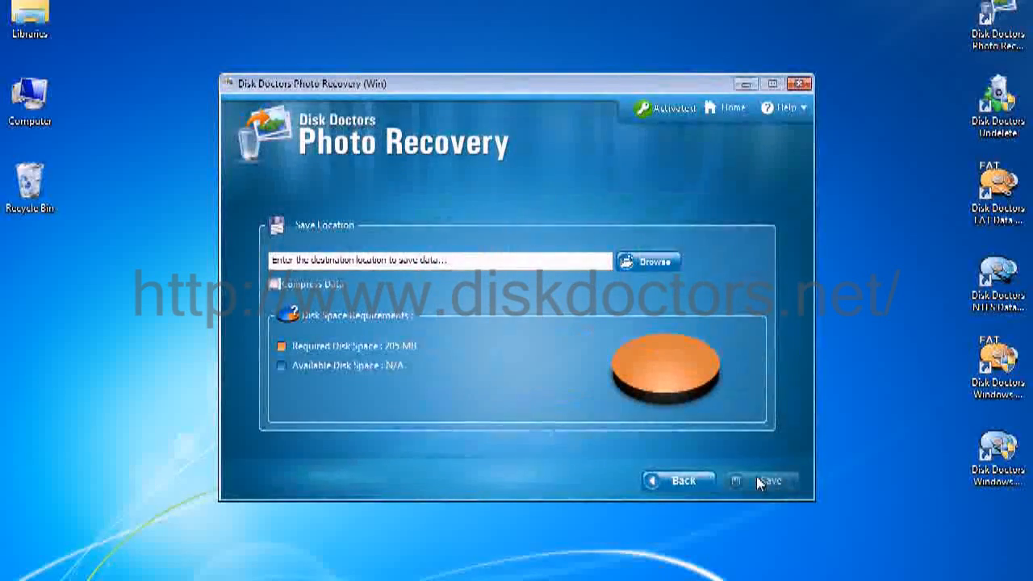
left_click(648, 261)
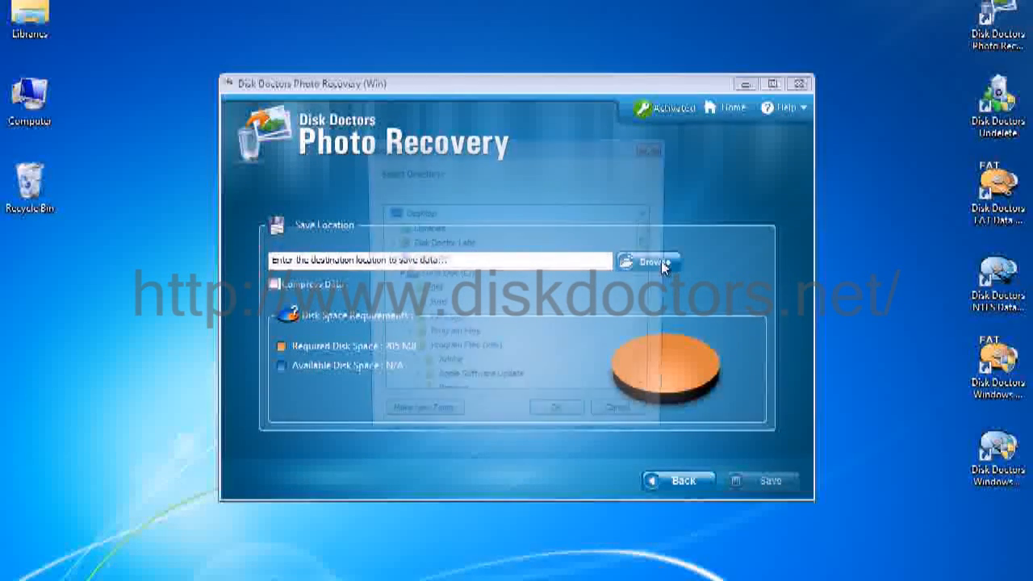
left_click(648, 262)
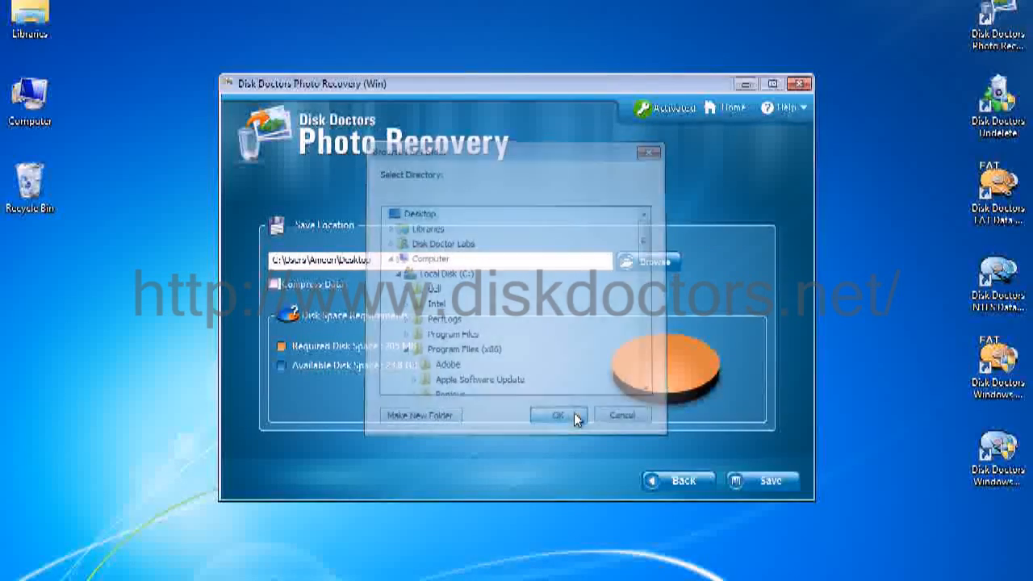
left_click(554, 415)
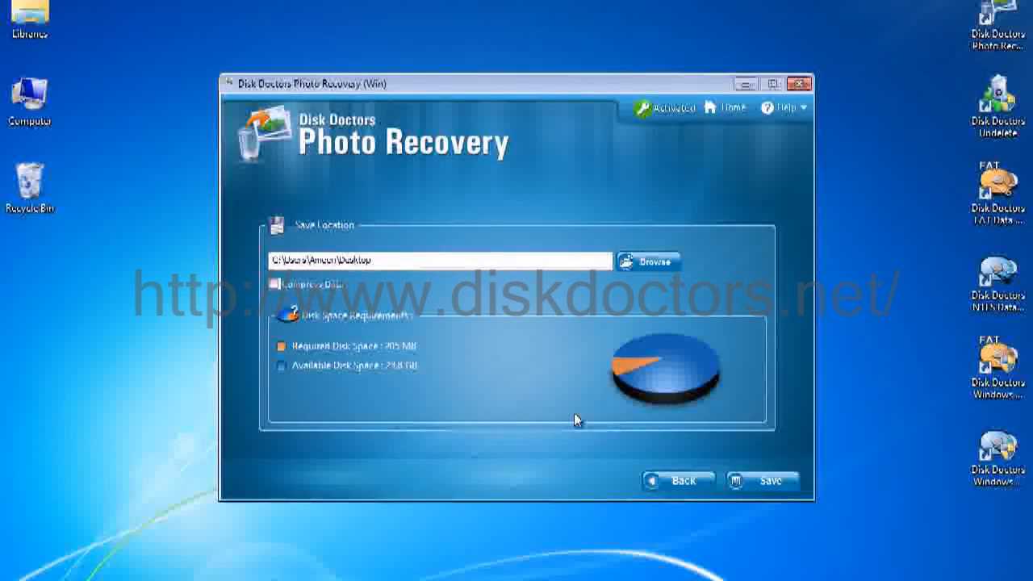
left_click(771, 480)
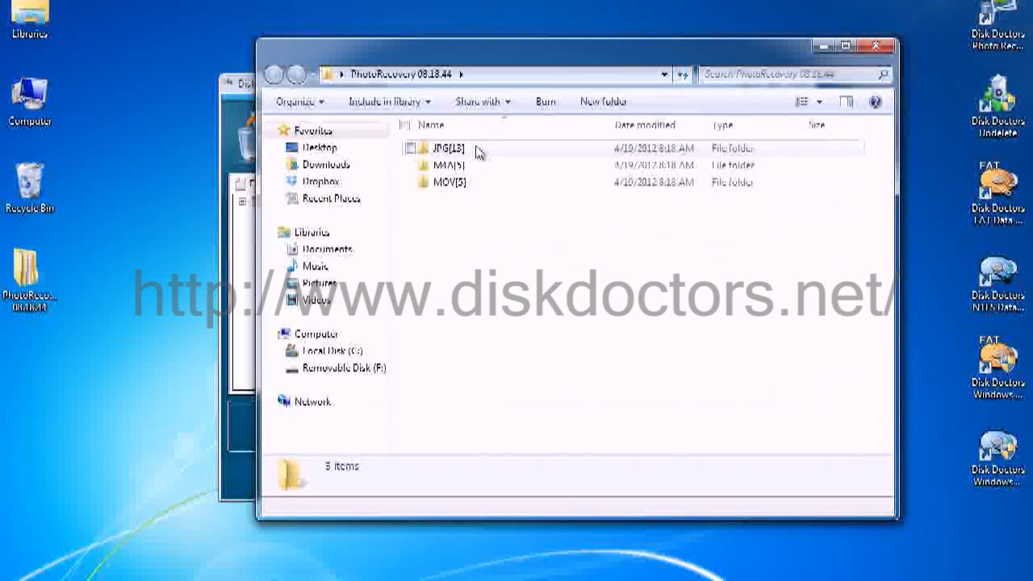
- Inspect the JPG[13] and M4A[5] folders in PhotoRecovery 08.18.44, then go back
double_click(450, 149)
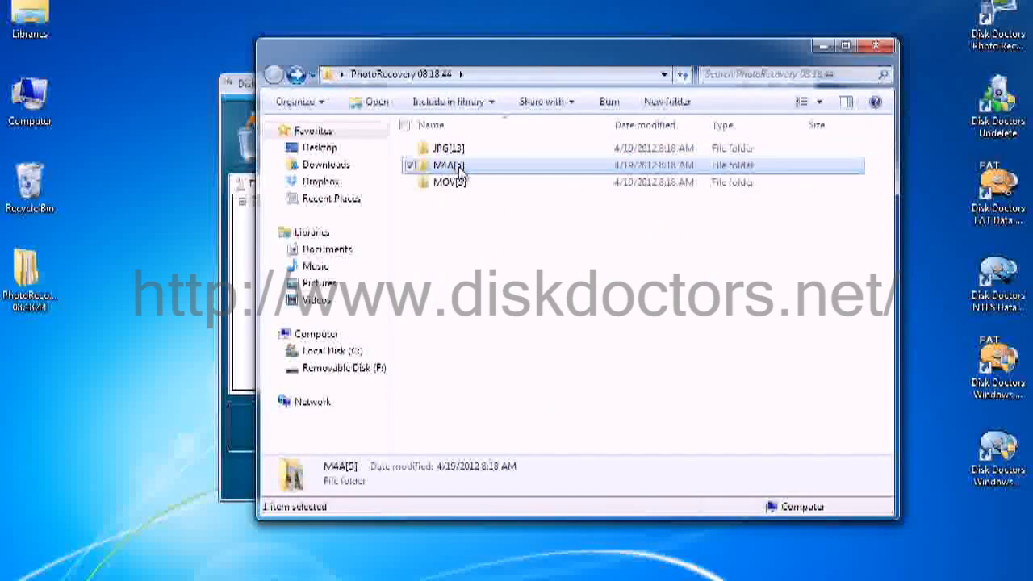
double_click(449, 165)
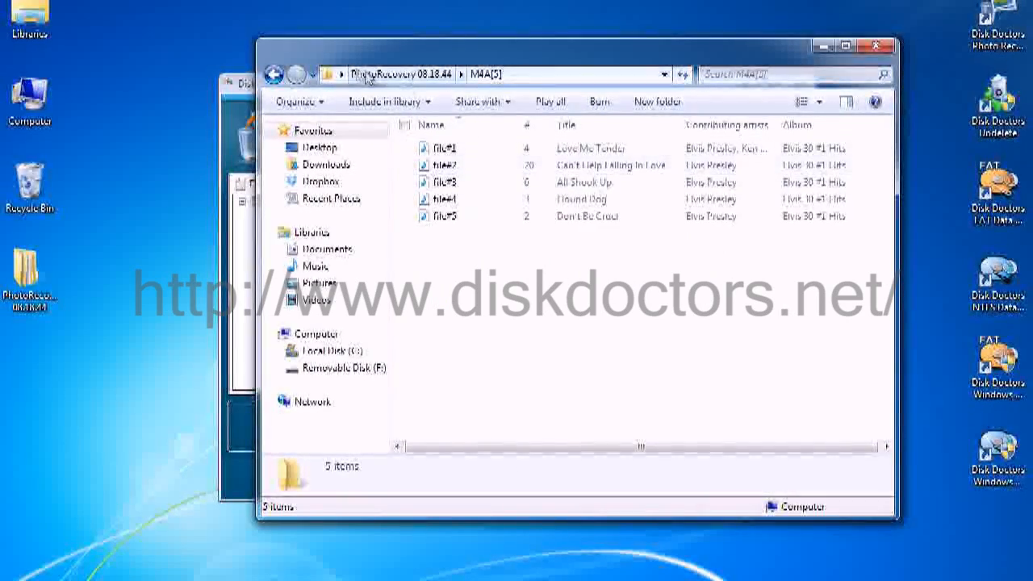
left_click(274, 73)
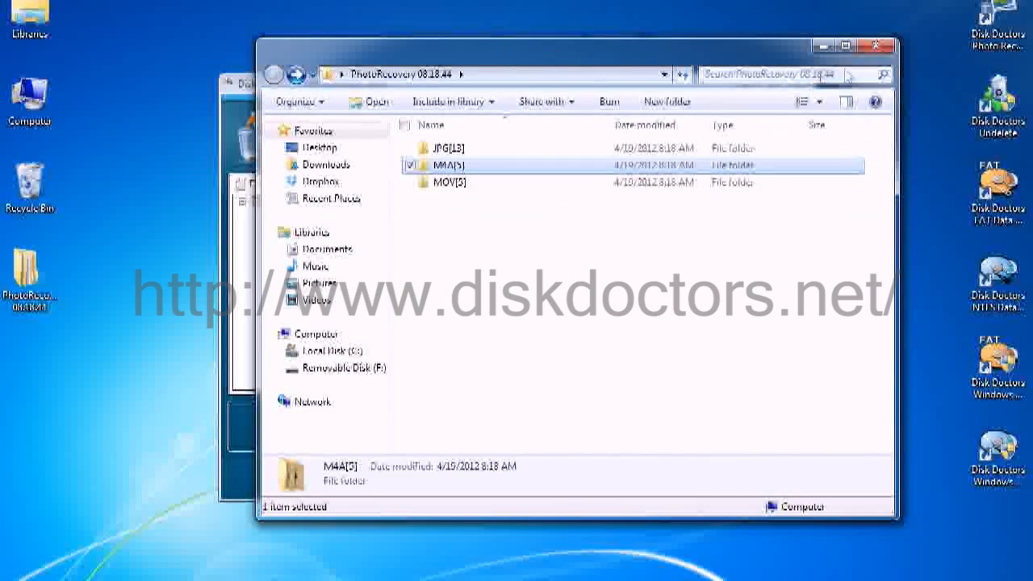
mouse_move(875, 46)
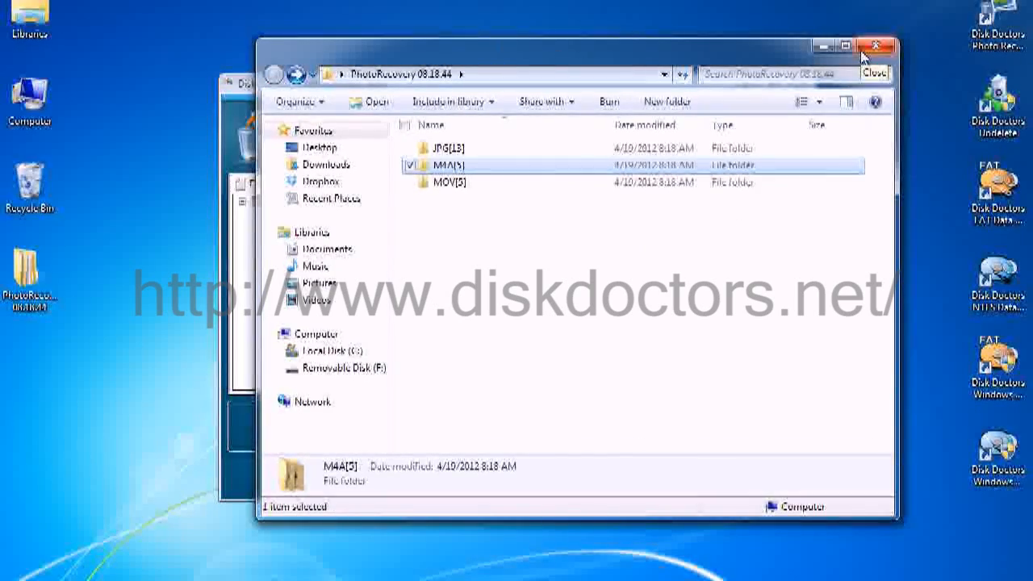